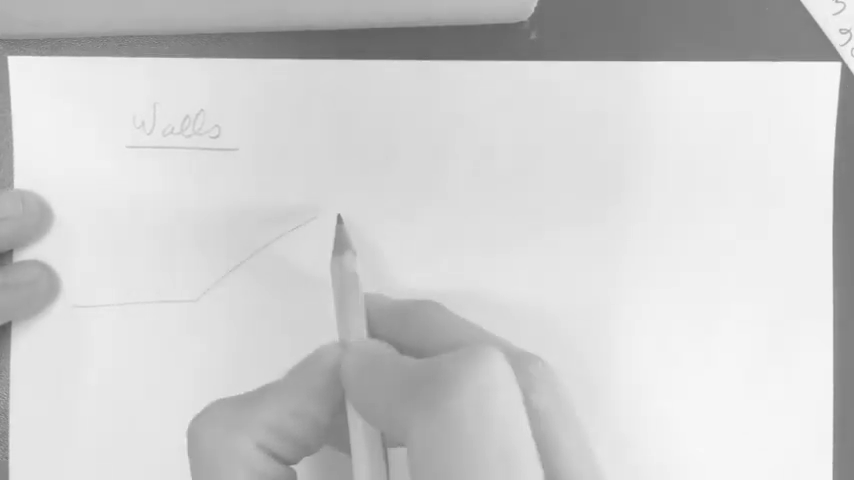
# Step: Sketch a wall holding raised ground, label it 'Cantilever gravity', and draw its cross-section
pyautogui.moveTo(344, 218); pyautogui.dragTo(510, 218)
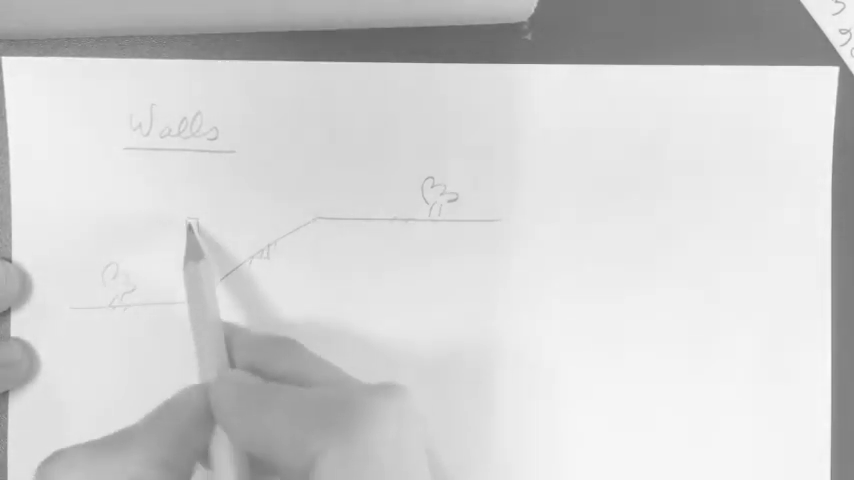
pyautogui.moveTo(192, 220); pyautogui.dragTo(192, 316)
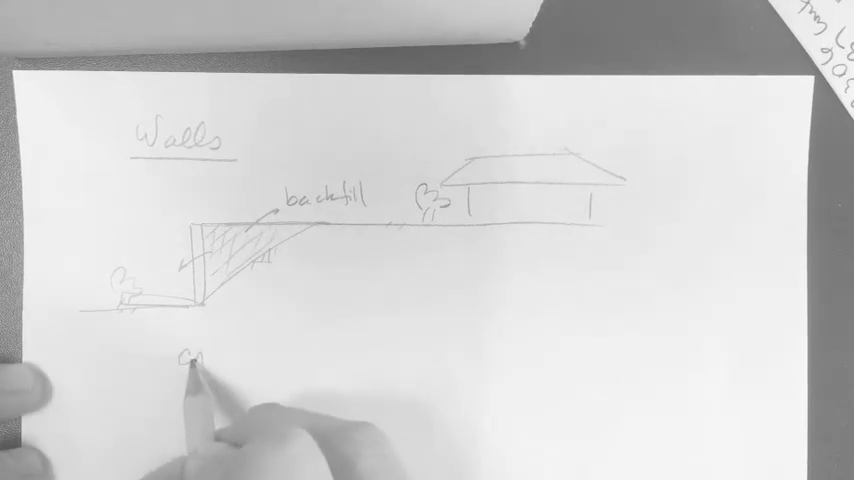
pyautogui.write('CANTILEVER')
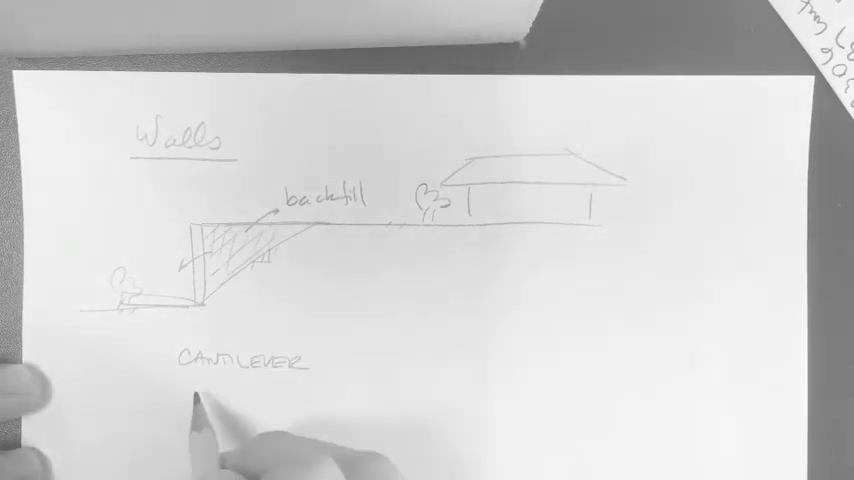
pyautogui.write('gravity')
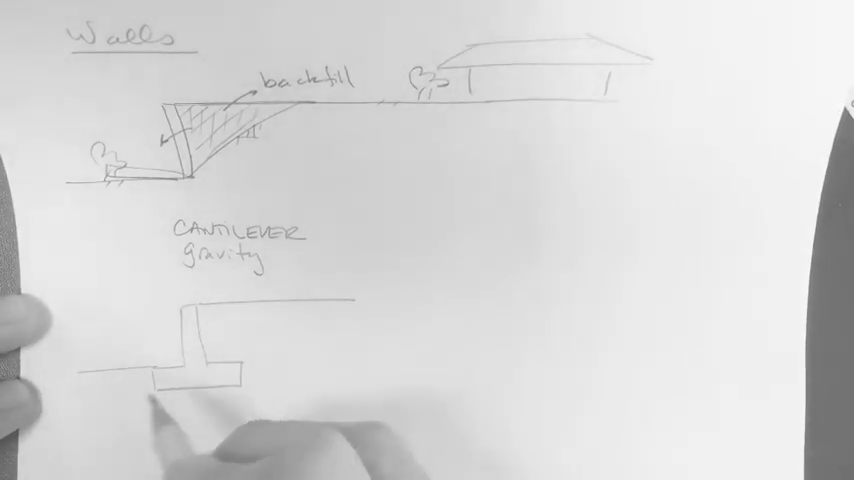
pyautogui.moveTo(170, 384); pyautogui.dragTo(234, 384)
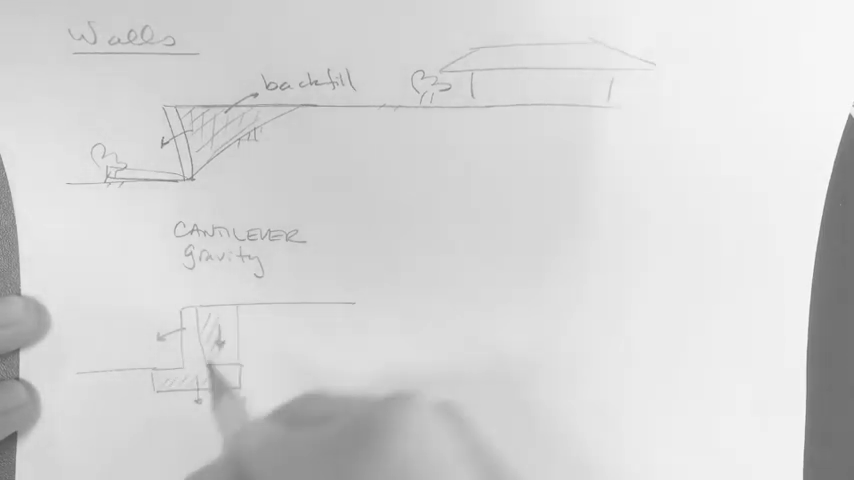
# Step: Label the cantilever wall section with 'heel' and 'mudline'
pyautogui.write('heel')
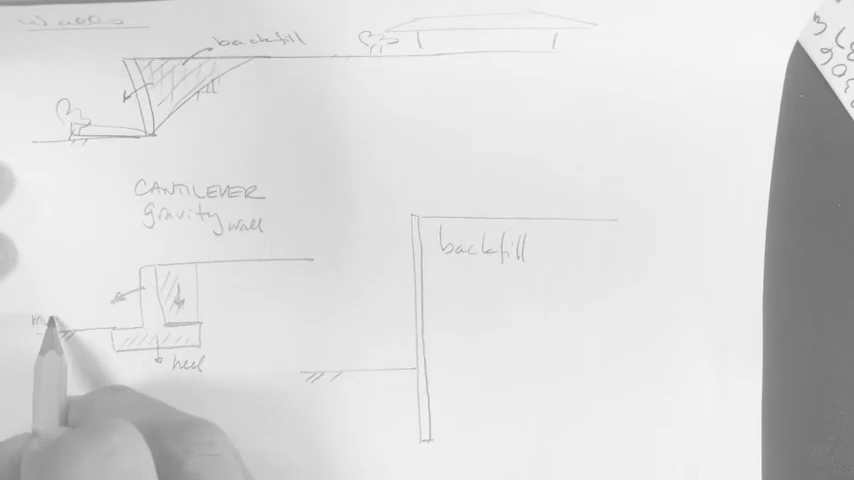
pyautogui.write('mudline')
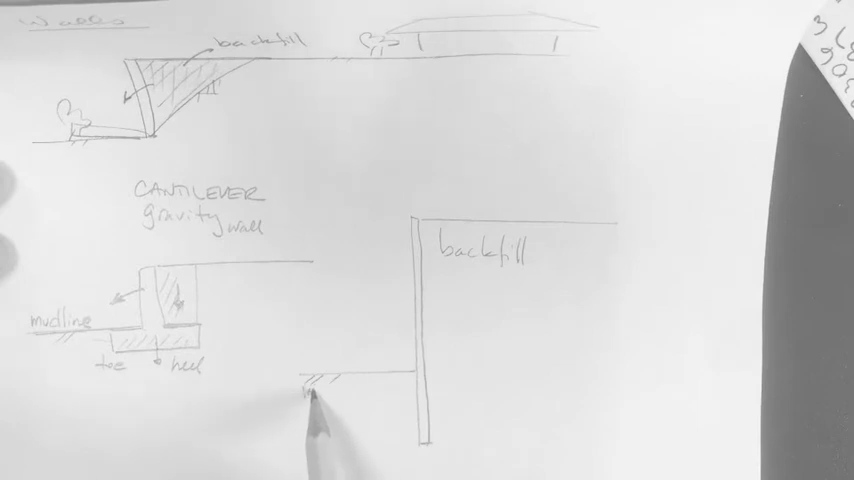
pyautogui.write('mud line')
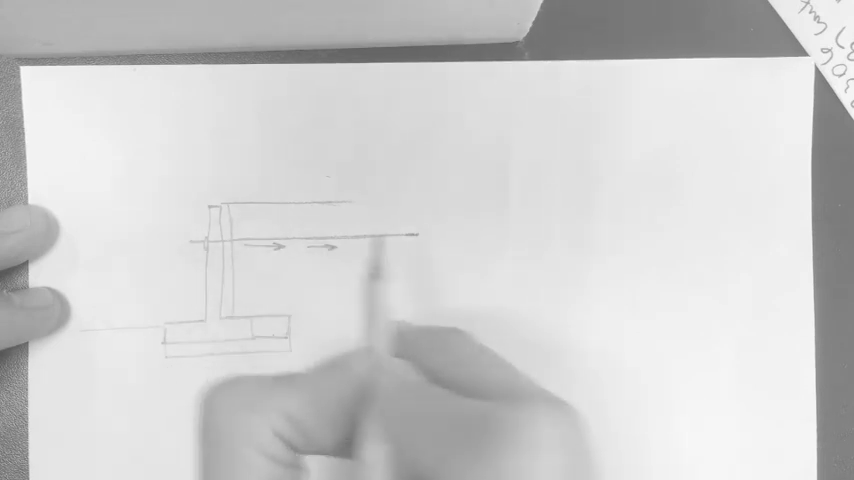
# Step: Draw wavy marks showing the water surface beside the submerged wall
pyautogui.moveTo(344, 240); pyautogui.dragTo(420, 240)
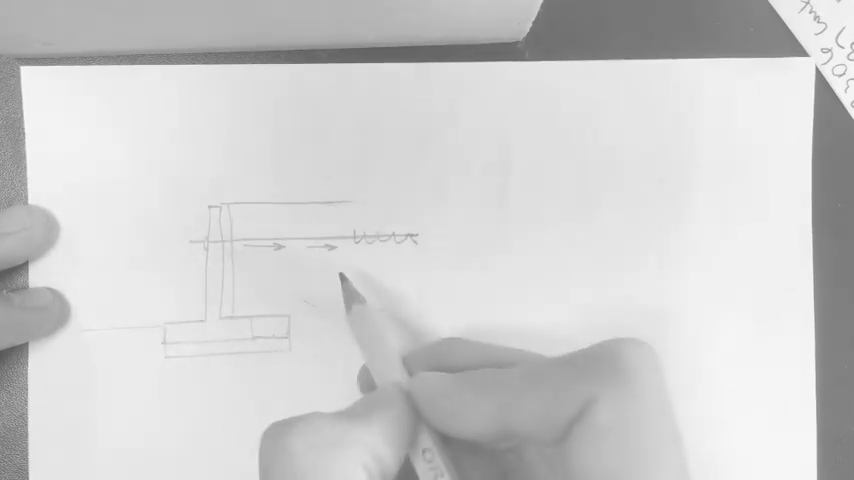